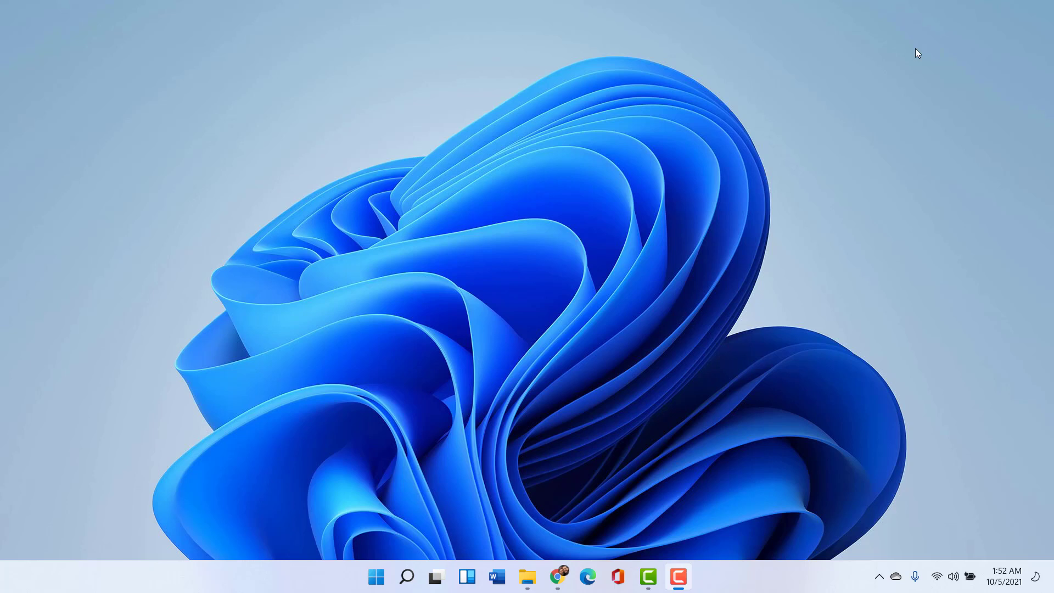
{"action": "mouse_move", "coordinate": [957, 228]}
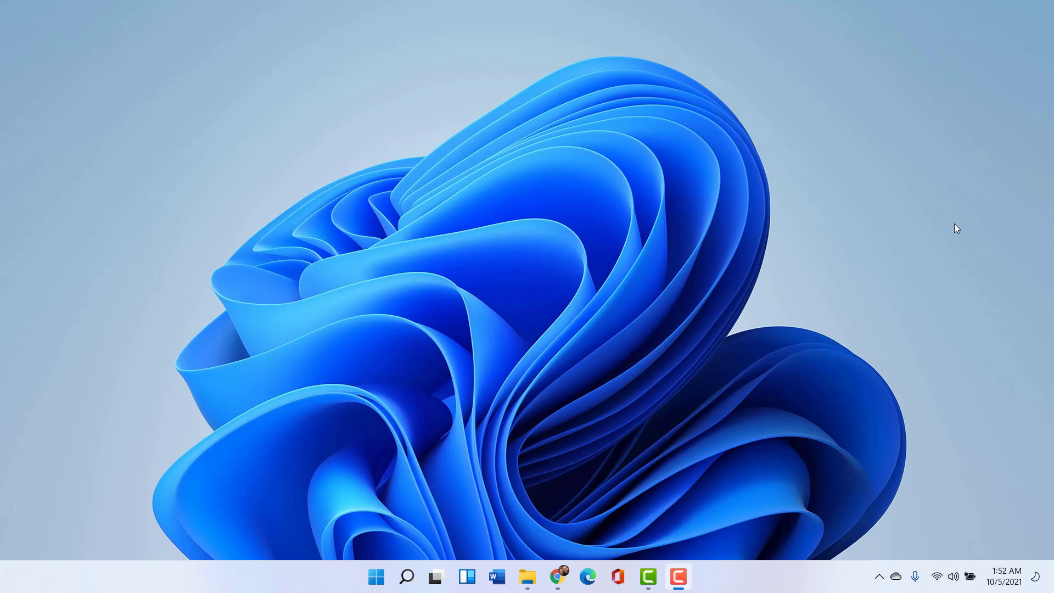
{"action": "mouse_move", "coordinate": [633, 376]}
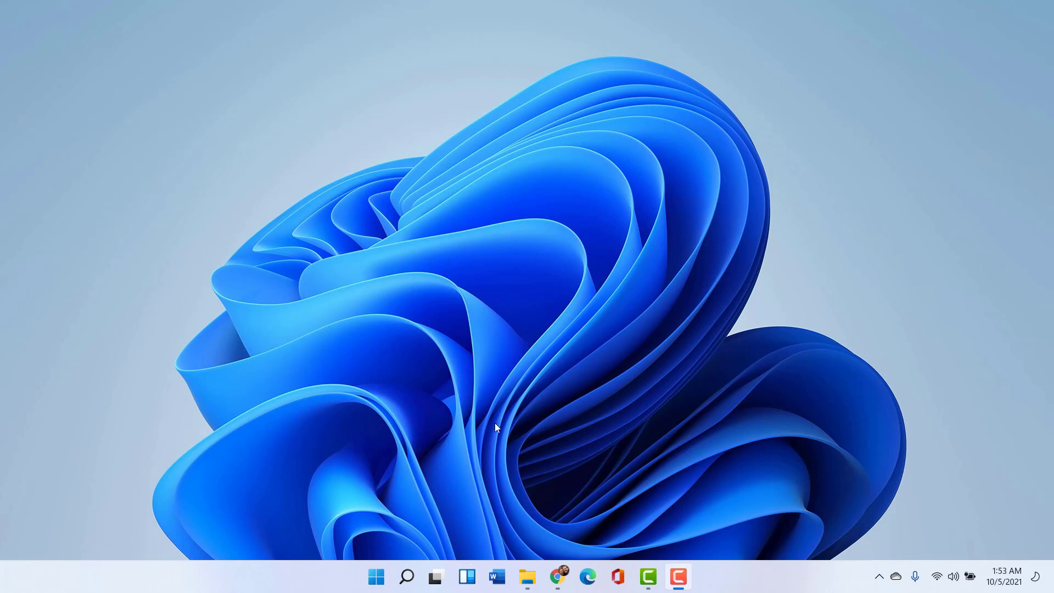
{"action": "mouse_move", "coordinate": [512, 505]}
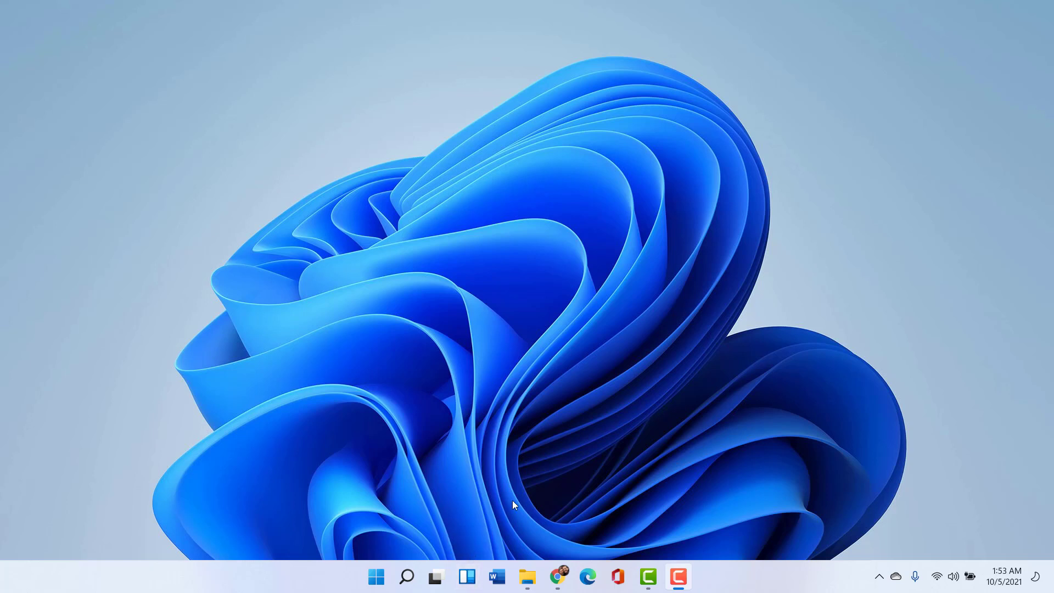
{"action": "mouse_move", "coordinate": [506, 478]}
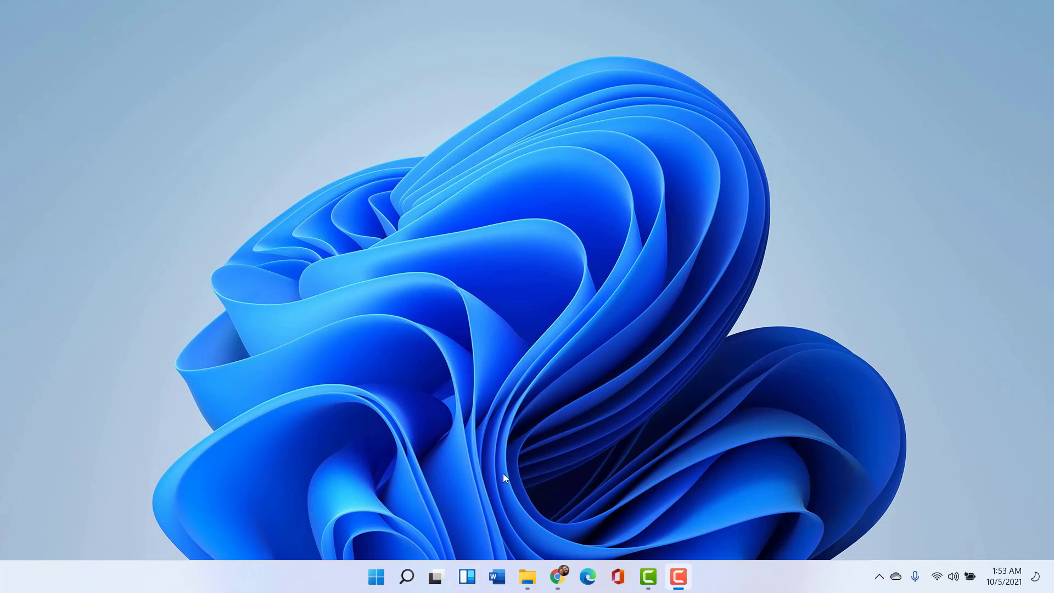
{"action": "mouse_move", "coordinate": [488, 520]}
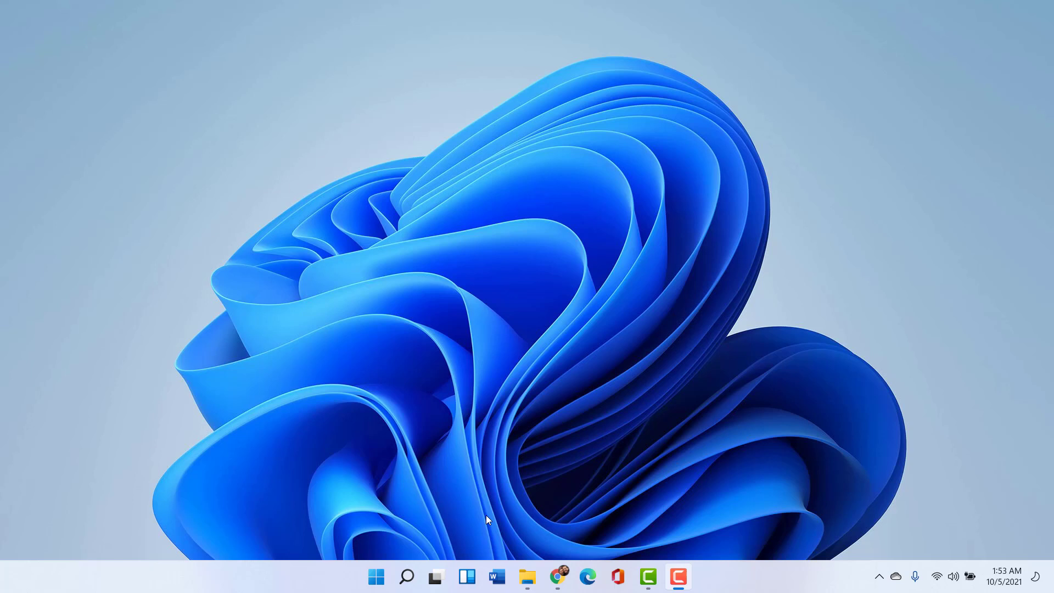
{"action": "mouse_move", "coordinate": [509, 486]}
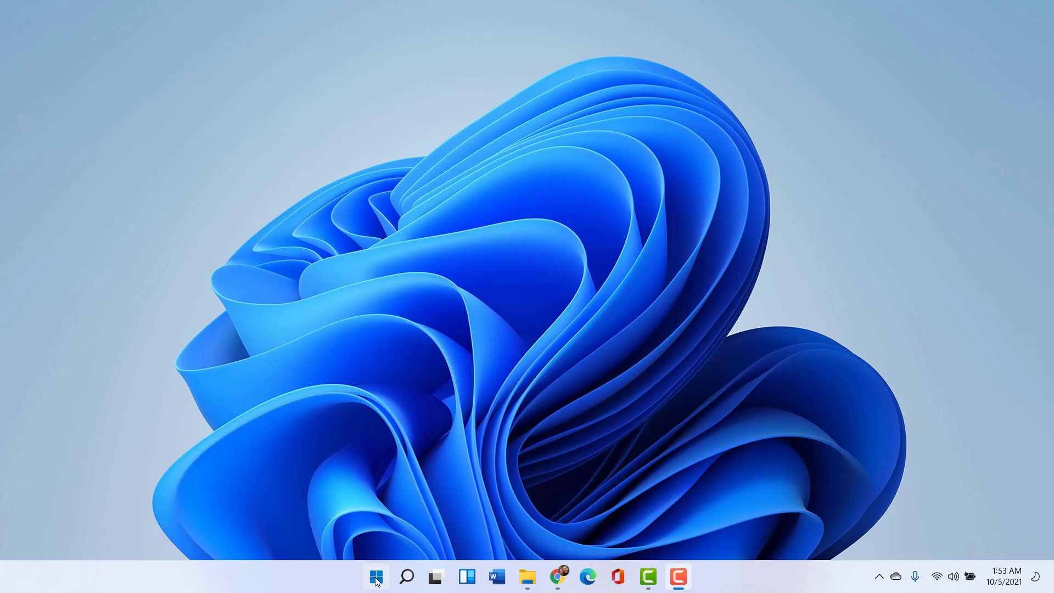
Step: Launch the Settings app from Start and go to Personalization
{"action": "left_click", "coordinate": [375, 577]}
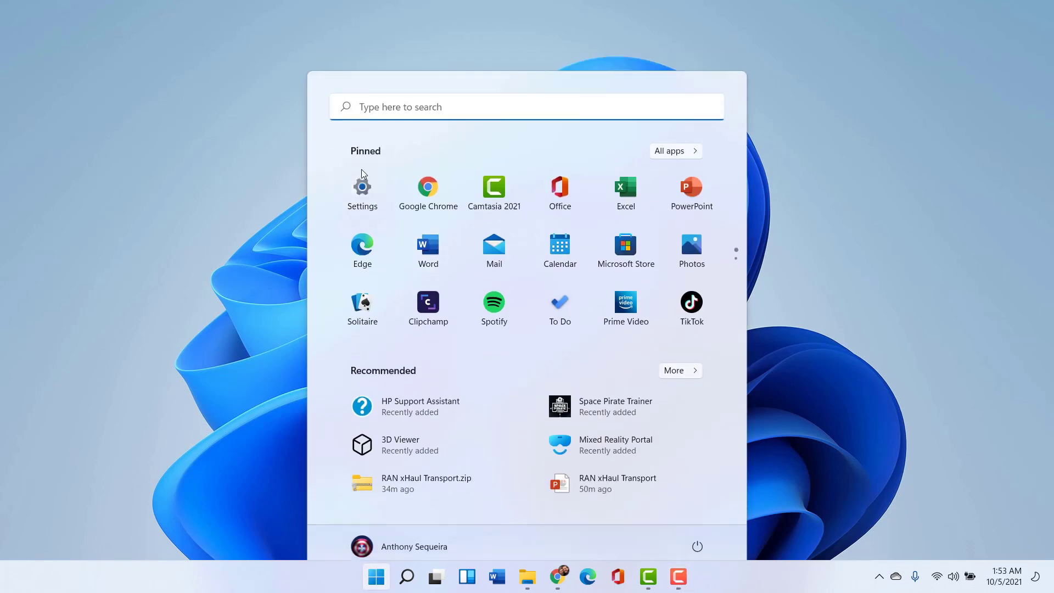
{"action": "left_click", "coordinate": [362, 186]}
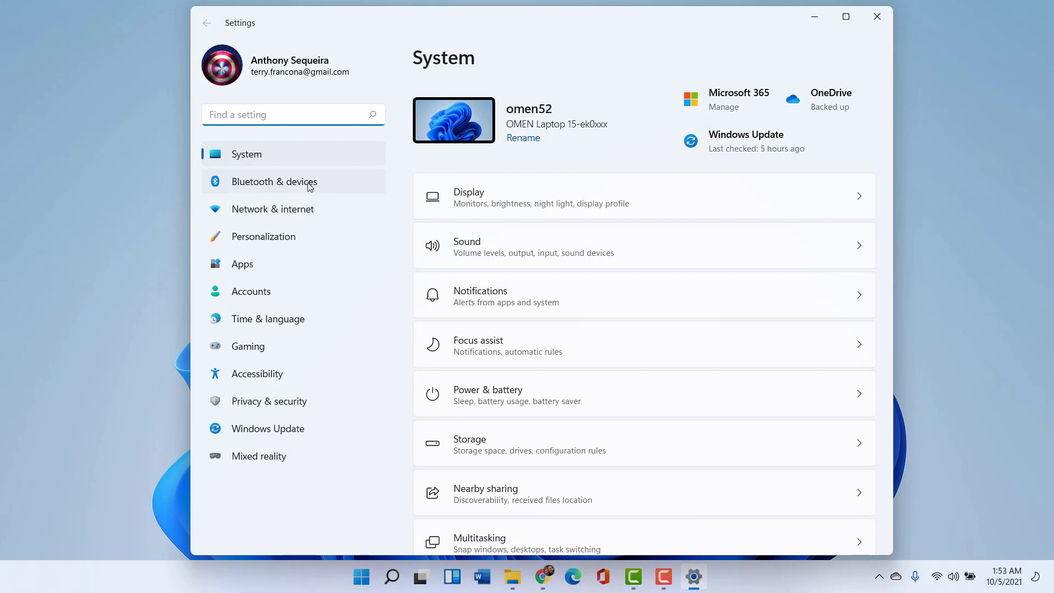
{"action": "mouse_move", "coordinate": [284, 236]}
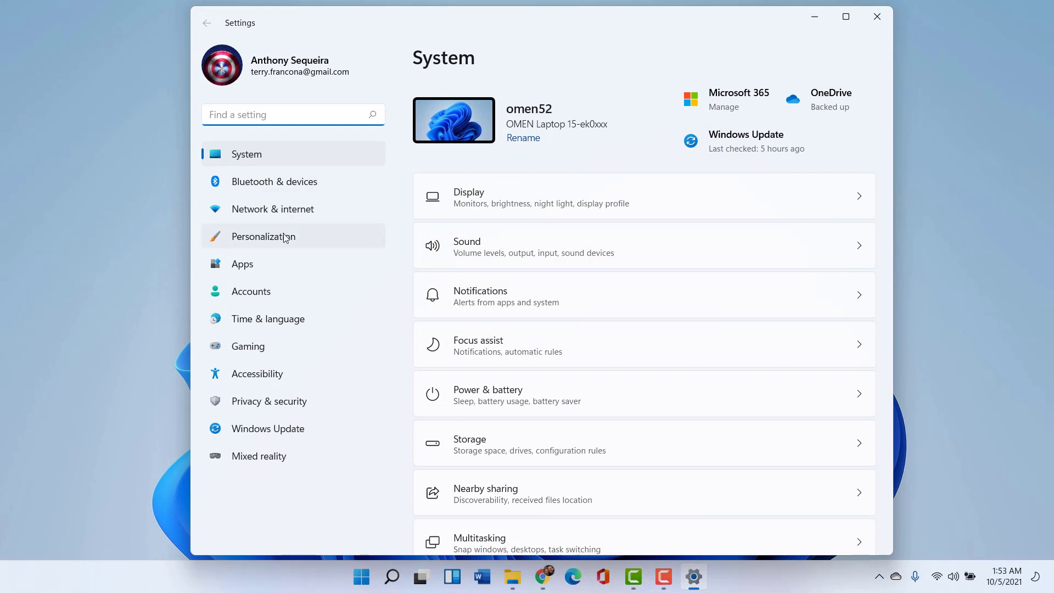
{"action": "left_click", "coordinate": [263, 236]}
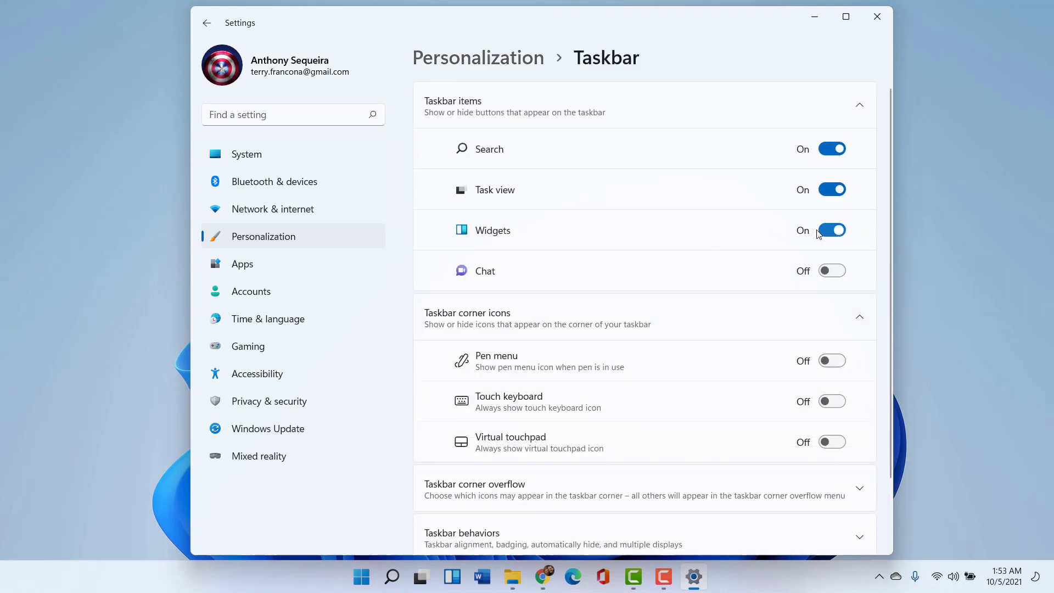
Step: Toggle the Widgets and Chat taskbar buttons, leaving Widgets on and Chat off, then close Settings
{"action": "left_click", "coordinate": [831, 230]}
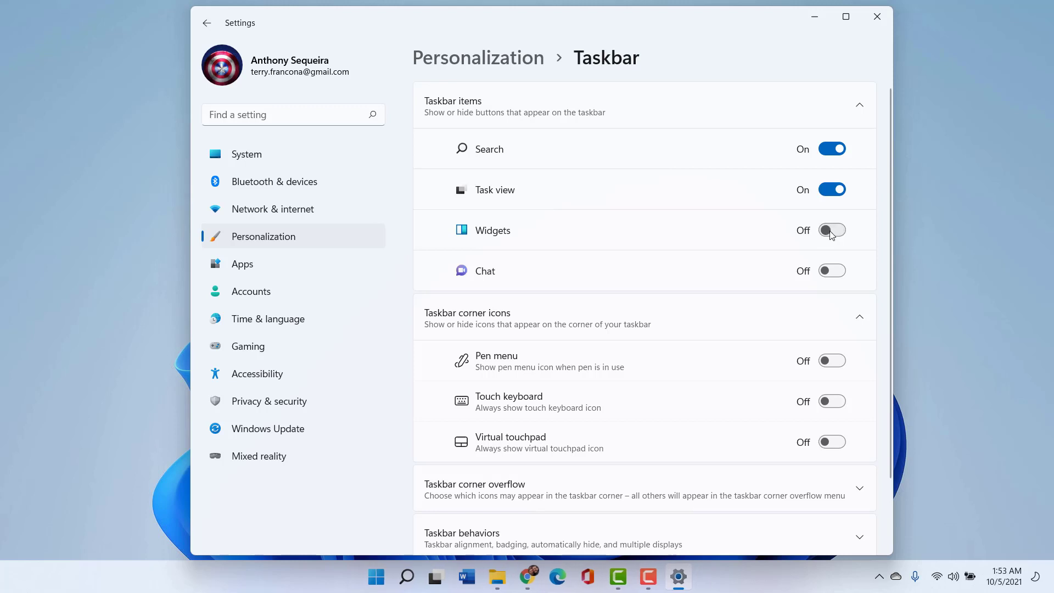
{"action": "left_click", "coordinate": [832, 230]}
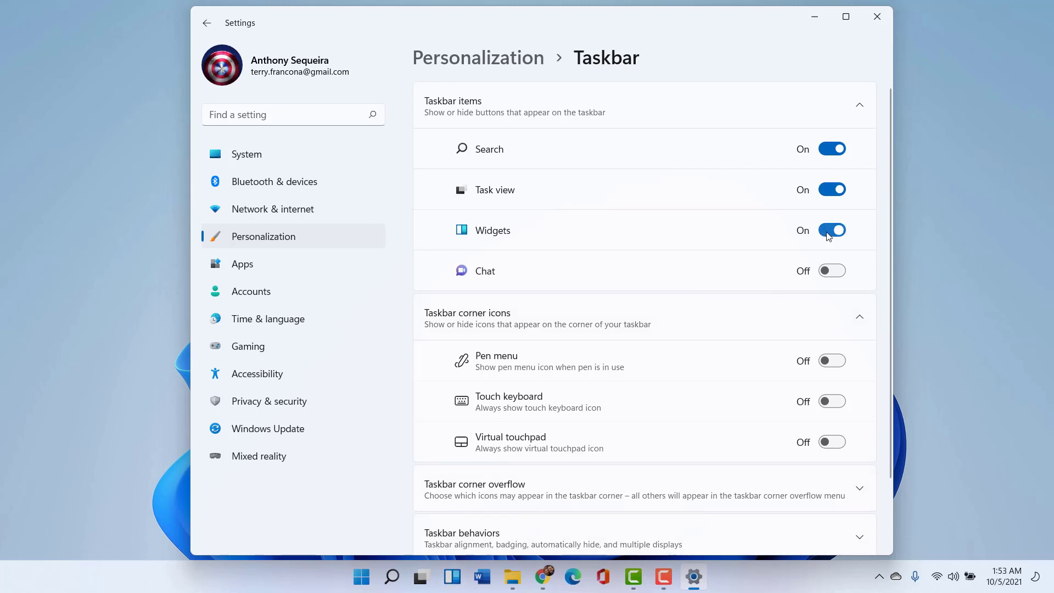
{"action": "left_click", "coordinate": [832, 230]}
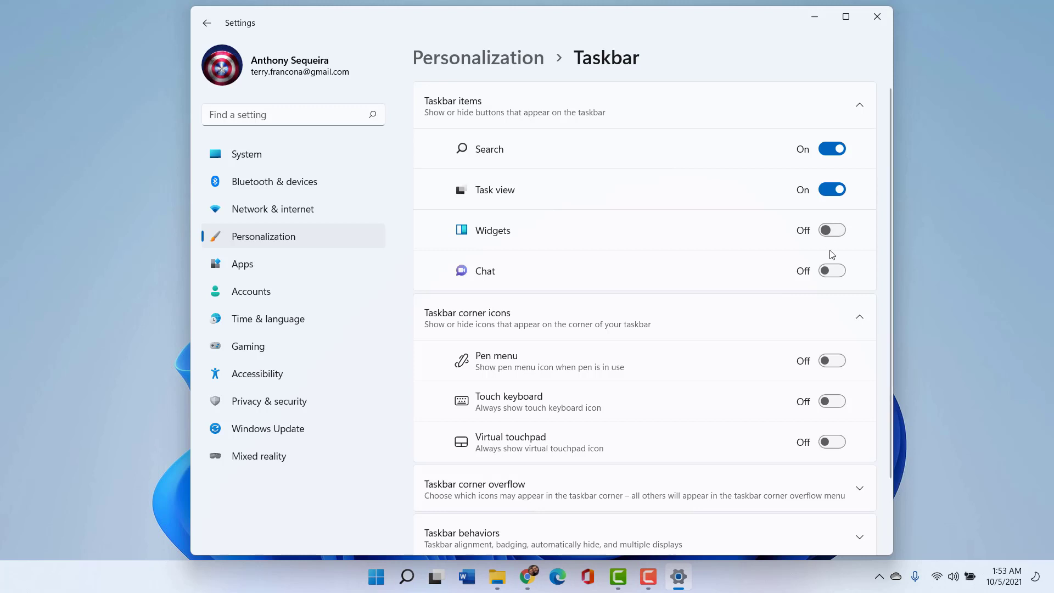
{"action": "left_click", "coordinate": [832, 270]}
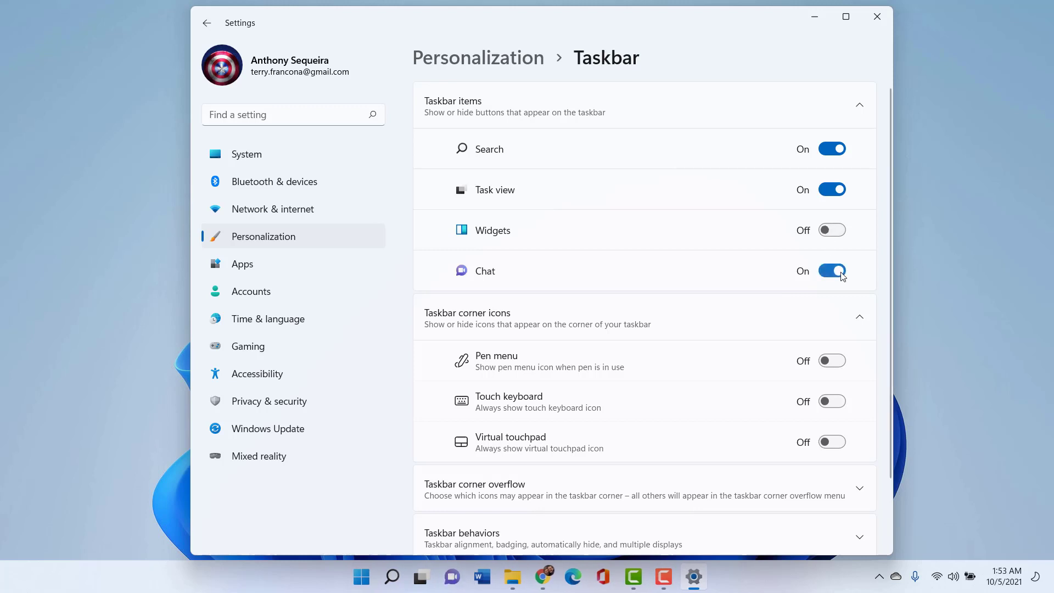
{"action": "left_click", "coordinate": [831, 270]}
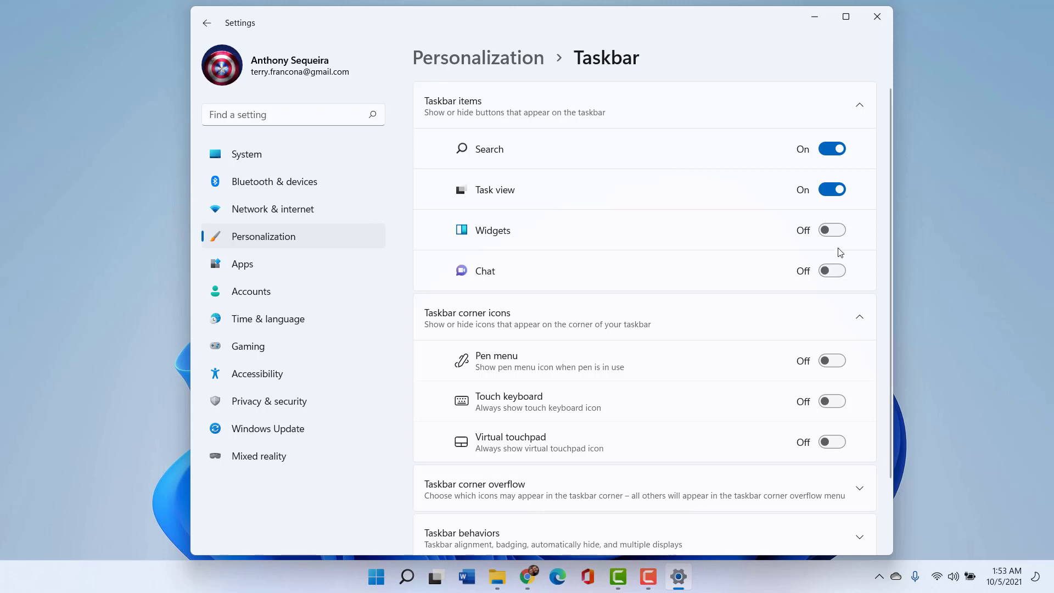
{"action": "left_click", "coordinate": [832, 230]}
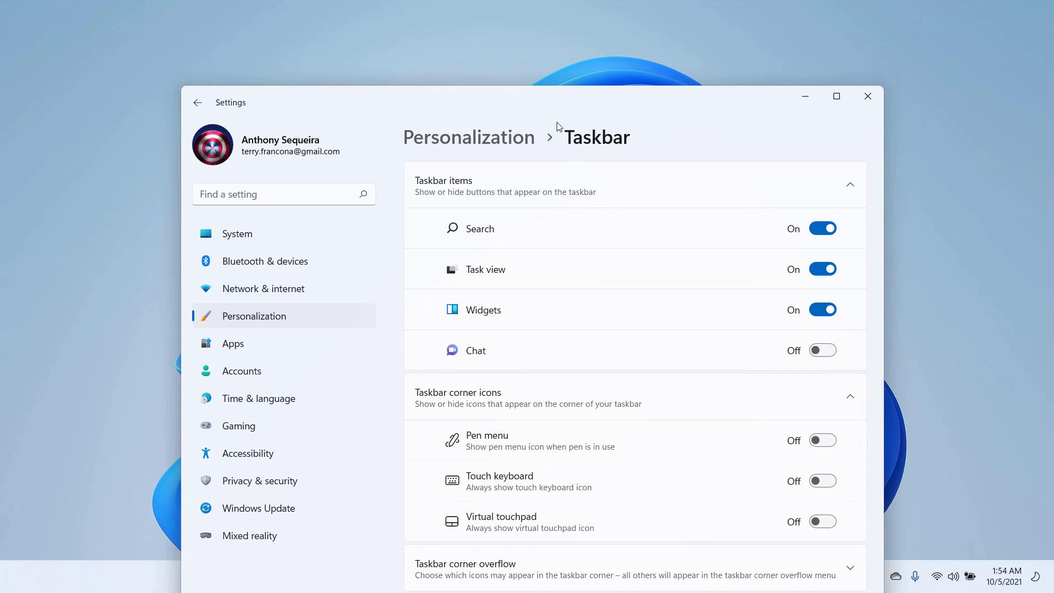
{"action": "mouse_move", "coordinate": [868, 96]}
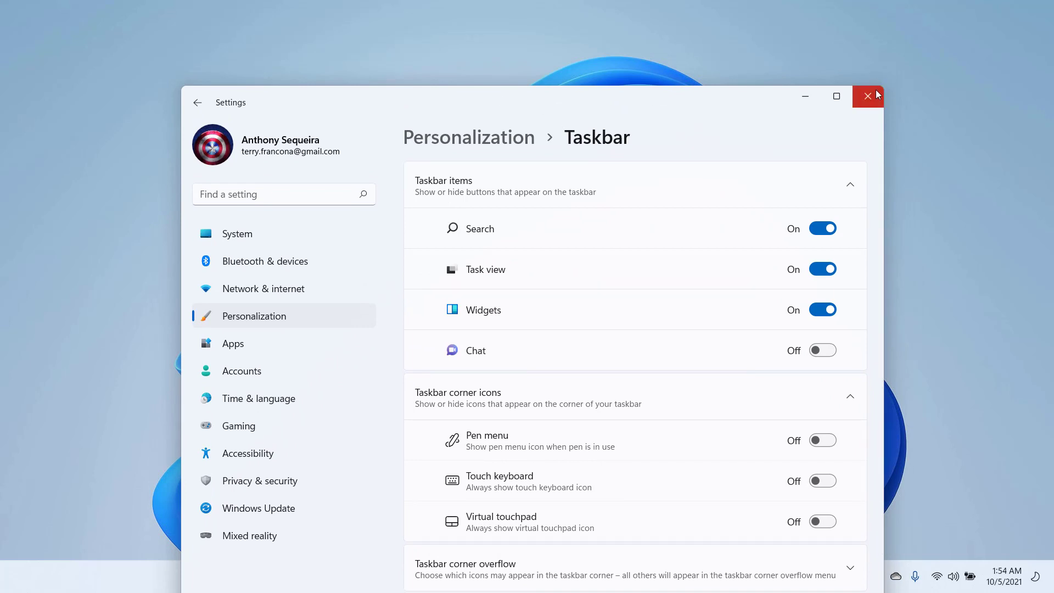
{"action": "mouse_move", "coordinate": [868, 96]}
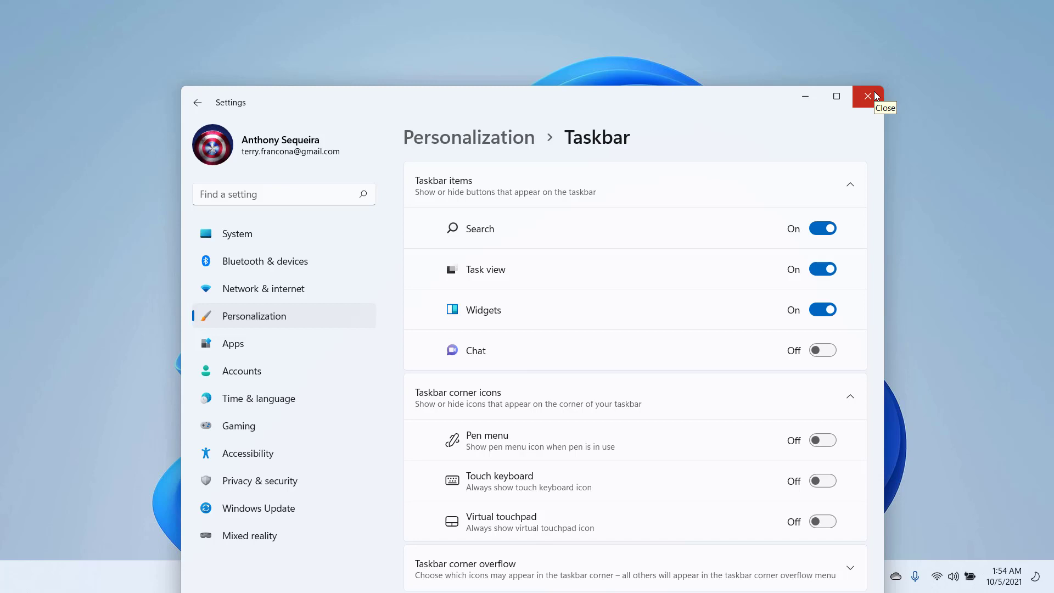
{"action": "mouse_move", "coordinate": [877, 96]}
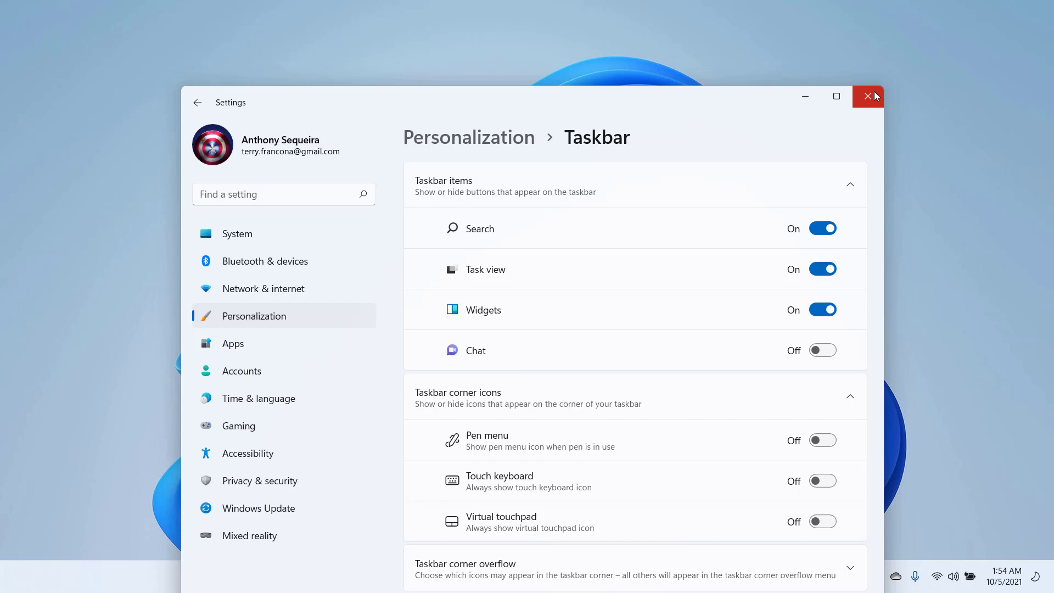
{"action": "left_click", "coordinate": [868, 95]}
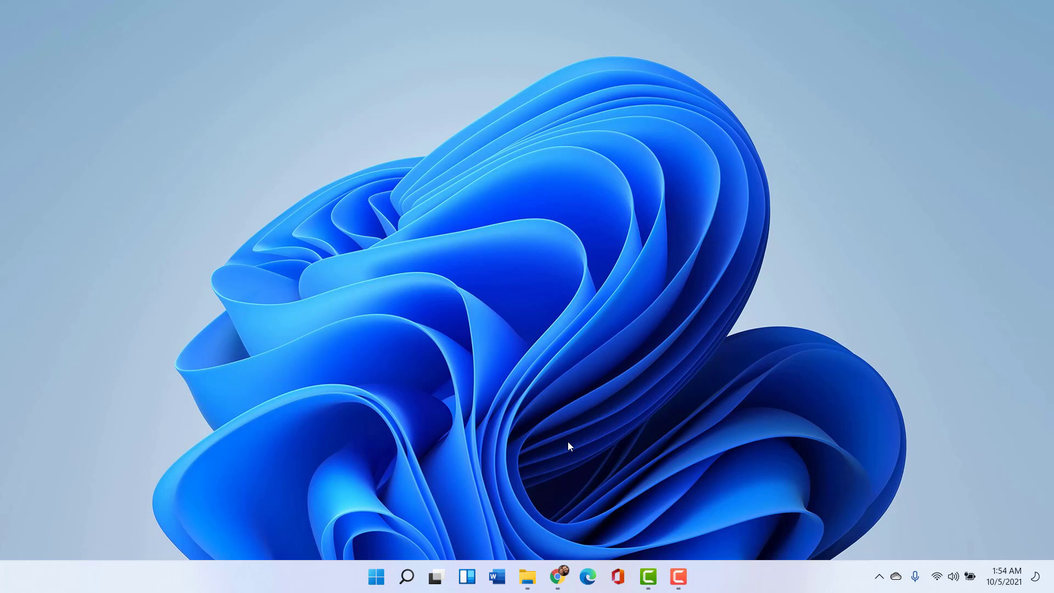
{"action": "mouse_move", "coordinate": [554, 532]}
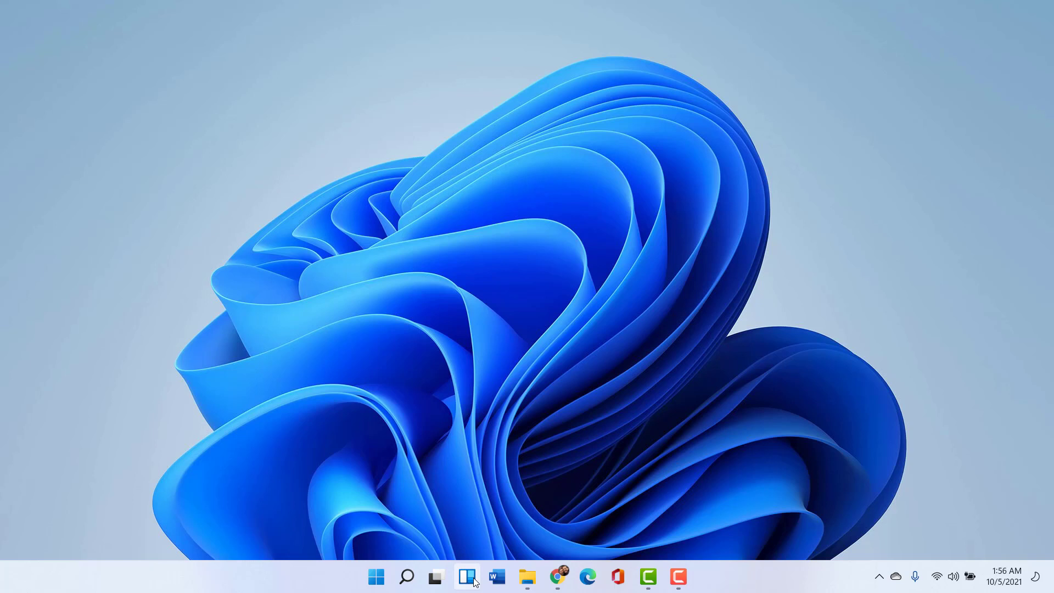
{"action": "mouse_move", "coordinate": [488, 542]}
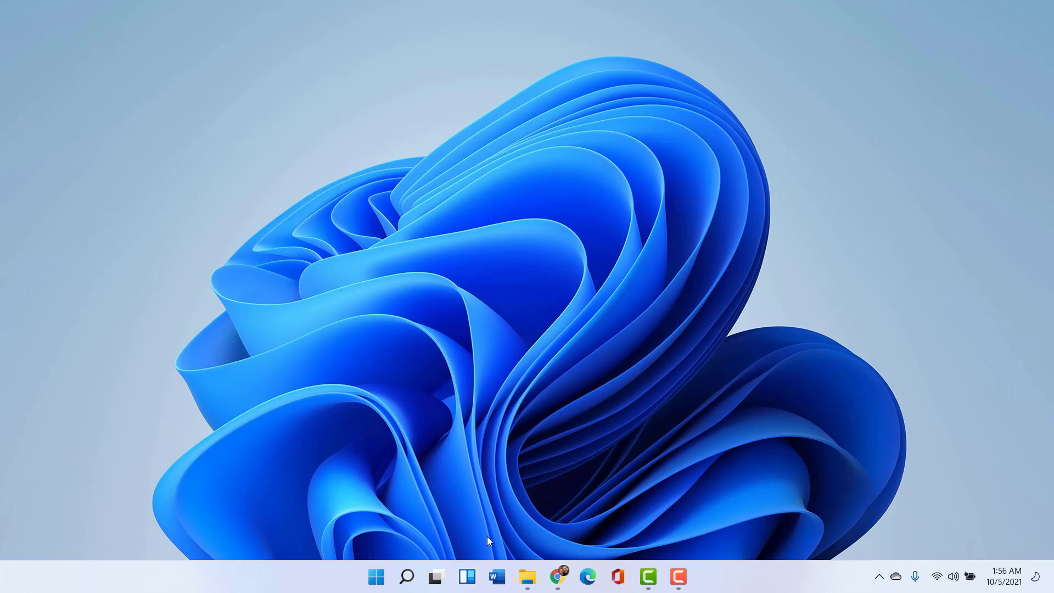
{"action": "mouse_move", "coordinate": [467, 577]}
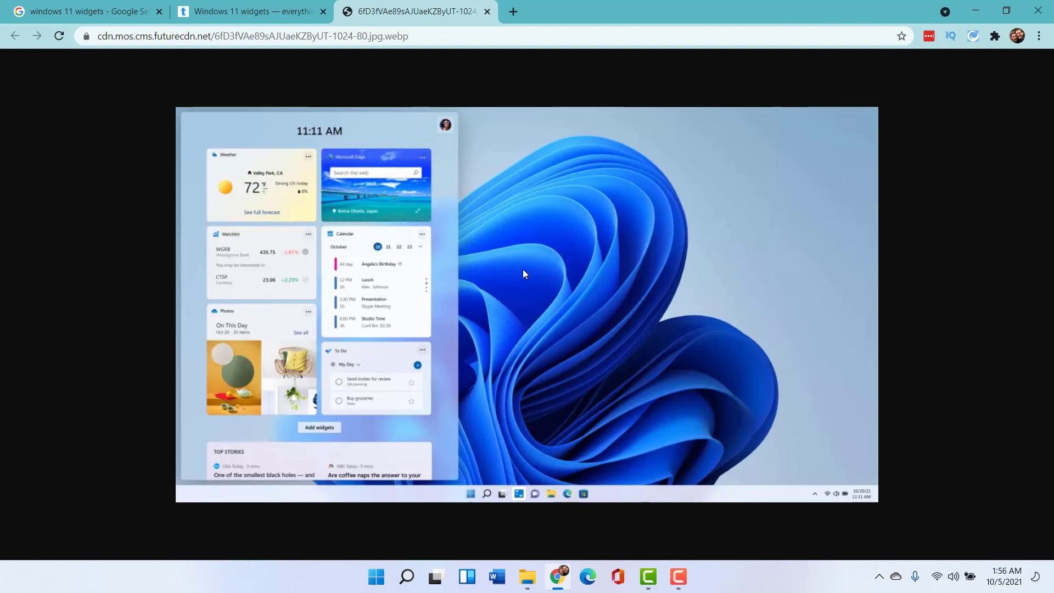
{"action": "mouse_move", "coordinate": [602, 203]}
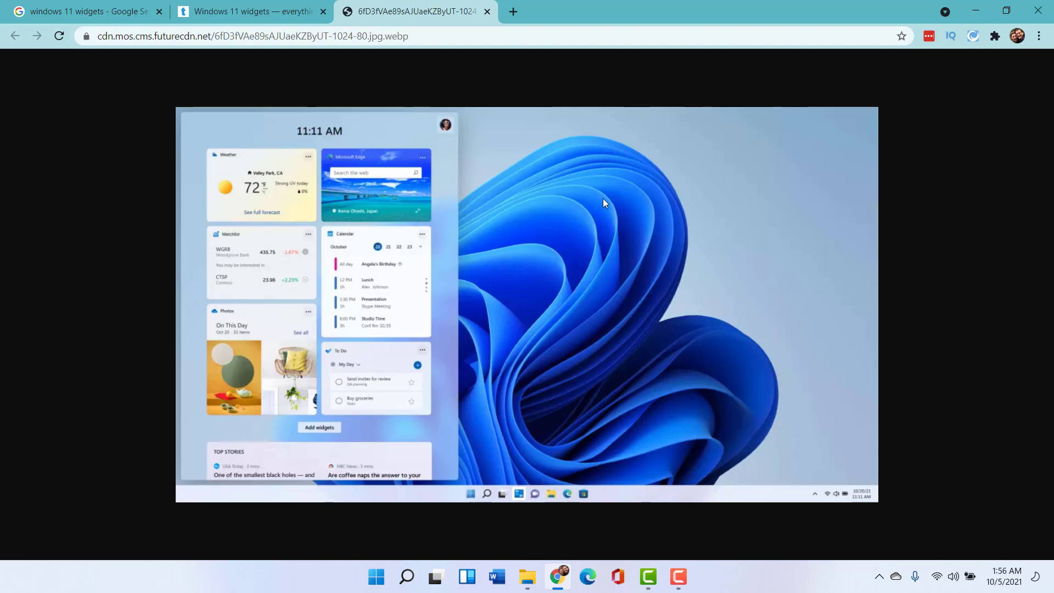
{"action": "mouse_move", "coordinate": [817, 102]}
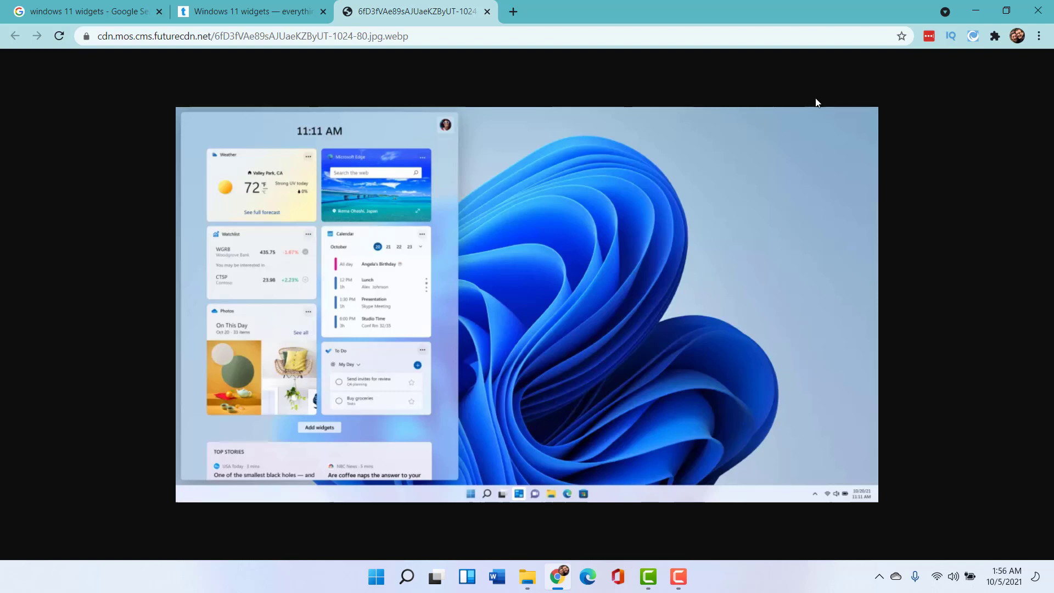